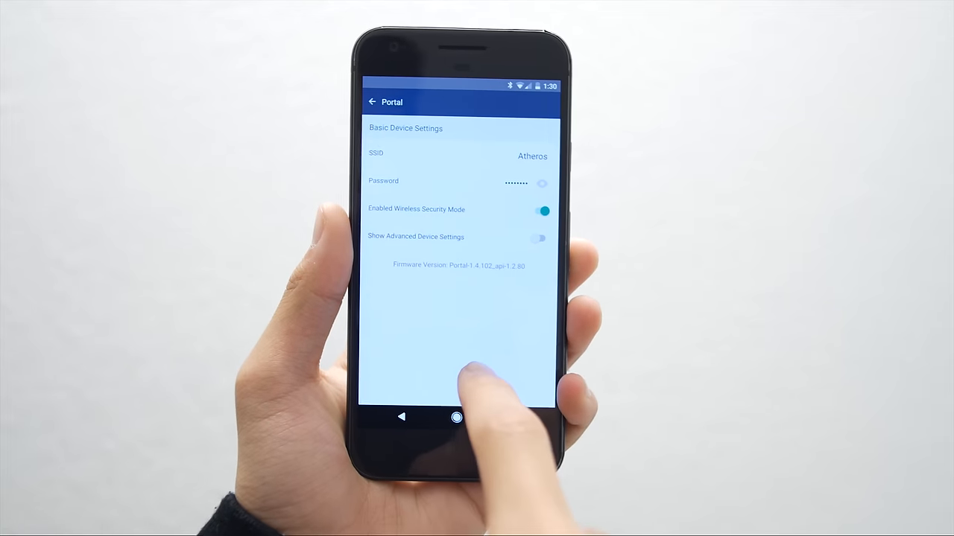
Leave the basic settings (SSID "Atheros", security on) and go back to the network map
left_click(539, 237)
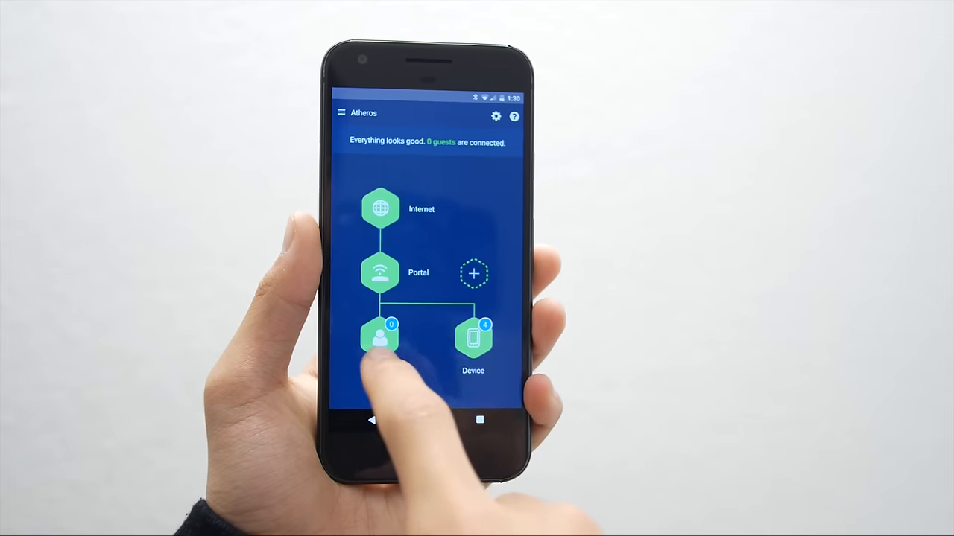
left_click(380, 343)
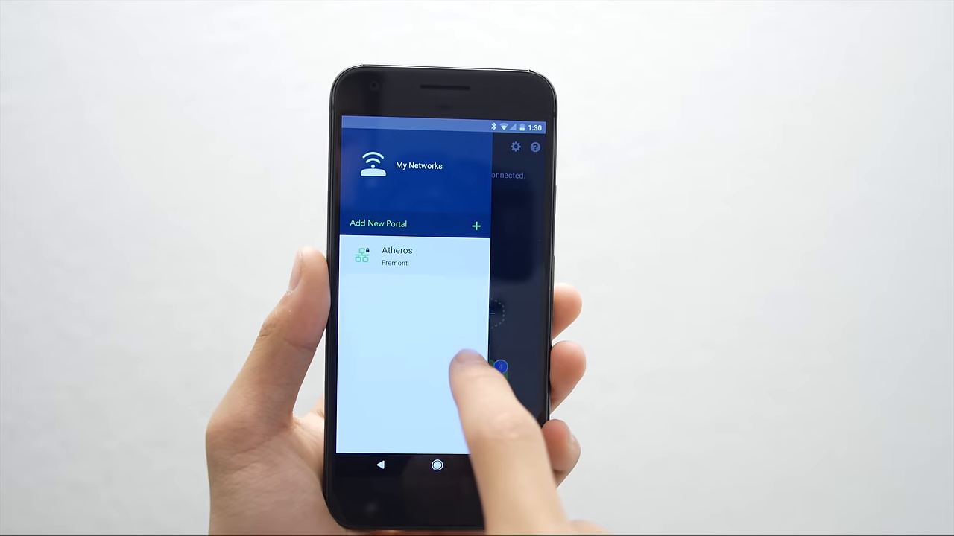
left_click(397, 257)
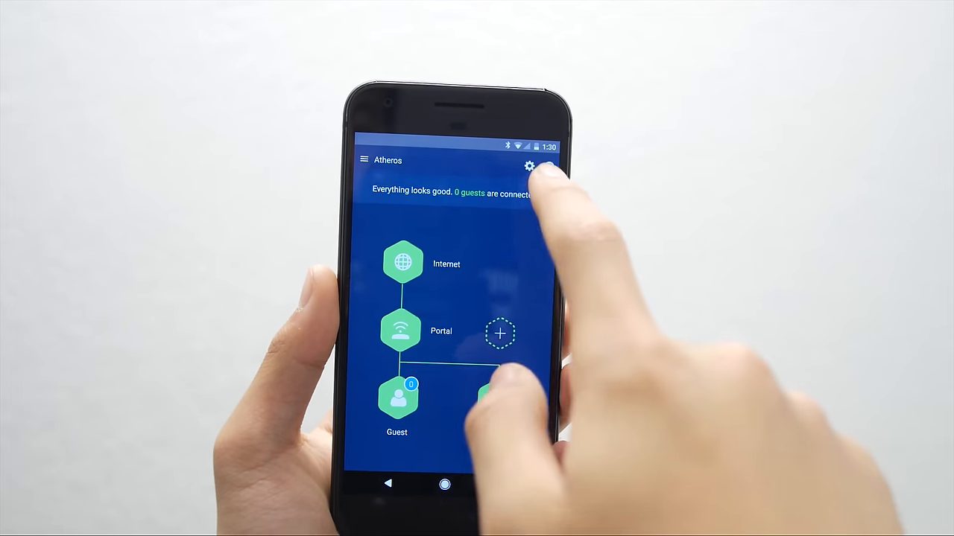